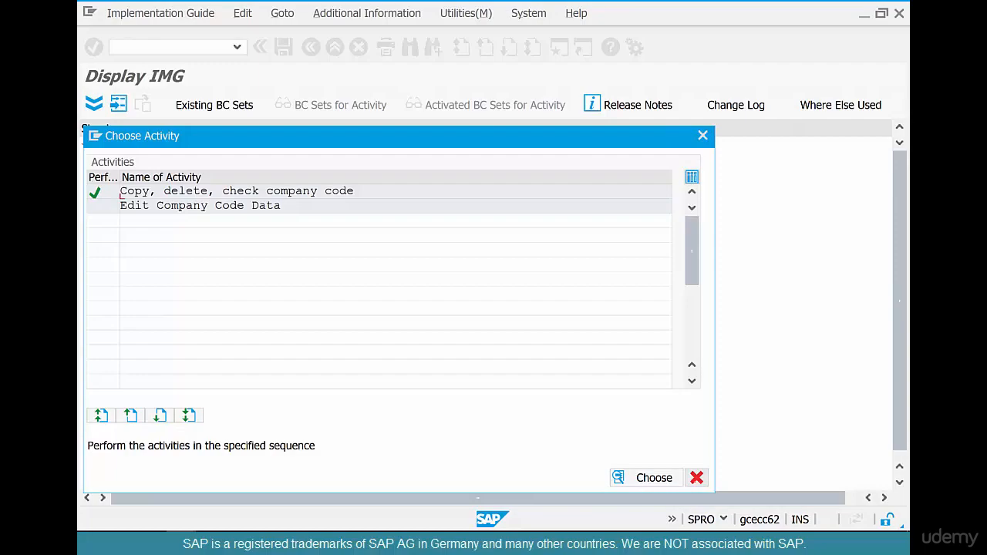
Dismiss the company code popup and start the 'Define, copy, delete, check plant' activity under Logistics - General
{"action": "left_click", "coordinate": [653, 479]}
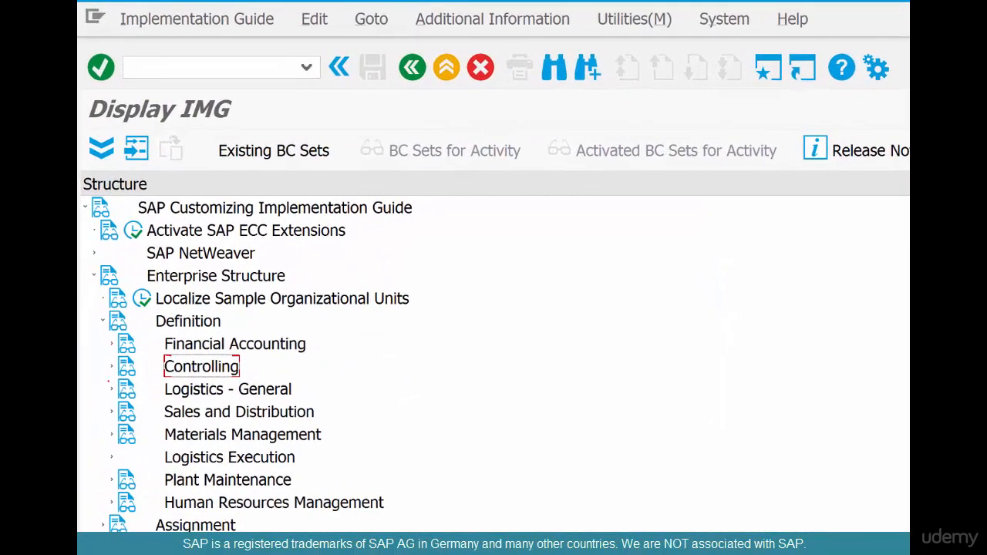
{"action": "left_click", "coordinate": [111, 388]}
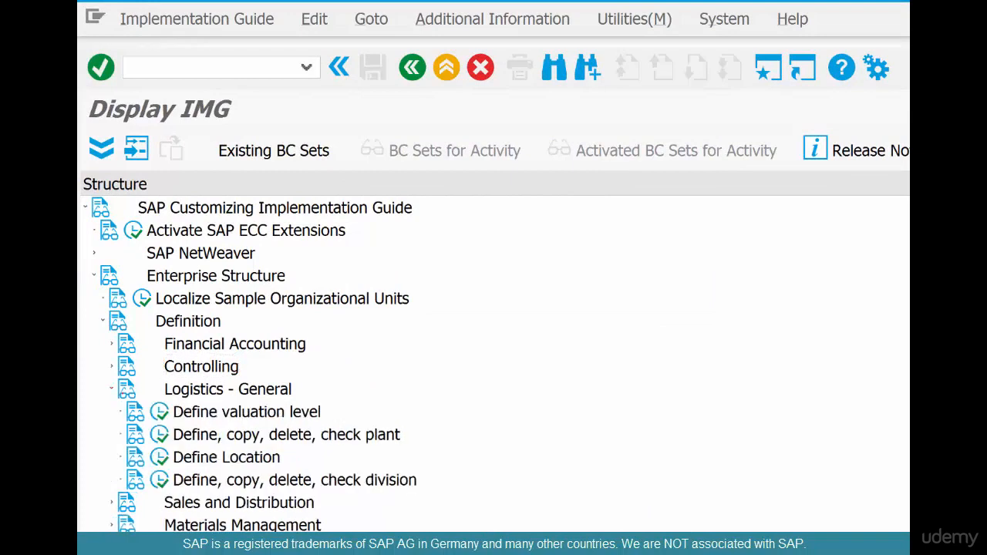
{"action": "left_click", "coordinate": [286, 435]}
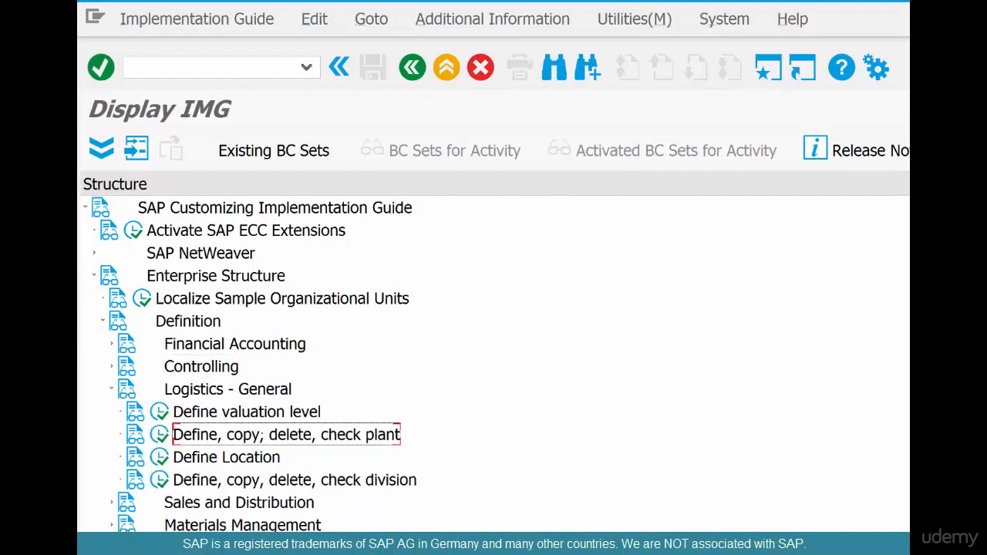
{"action": "mouse_move", "coordinate": [157, 480]}
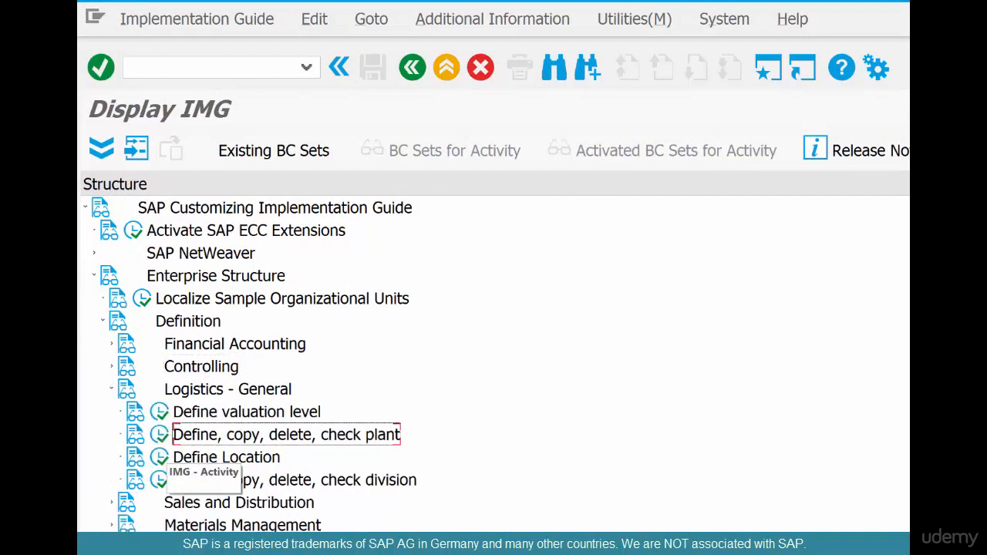
{"action": "left_click", "coordinate": [286, 435]}
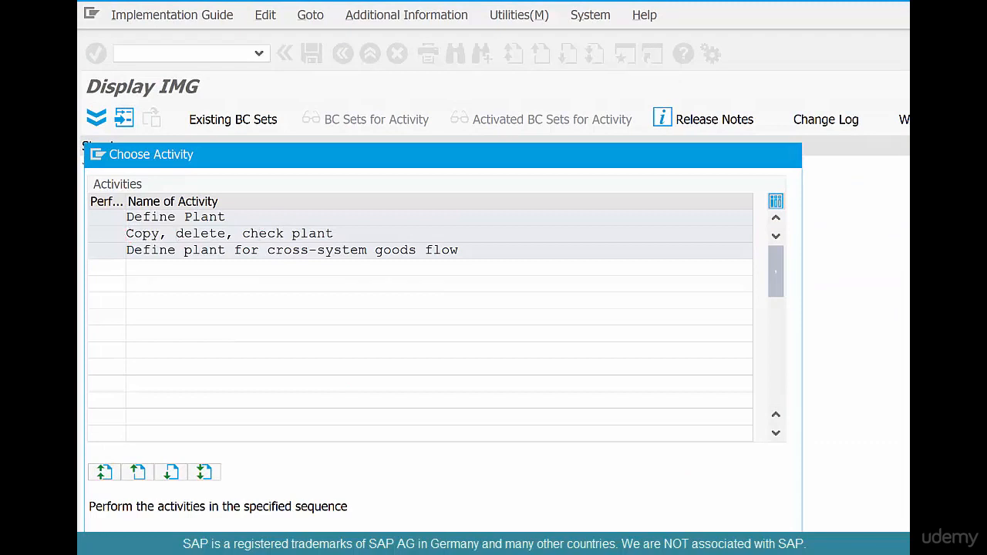
Start the 'Copy, delete, check plant' activity to reach the Organizational object Plant screen
{"action": "double_click", "coordinate": [176, 216]}
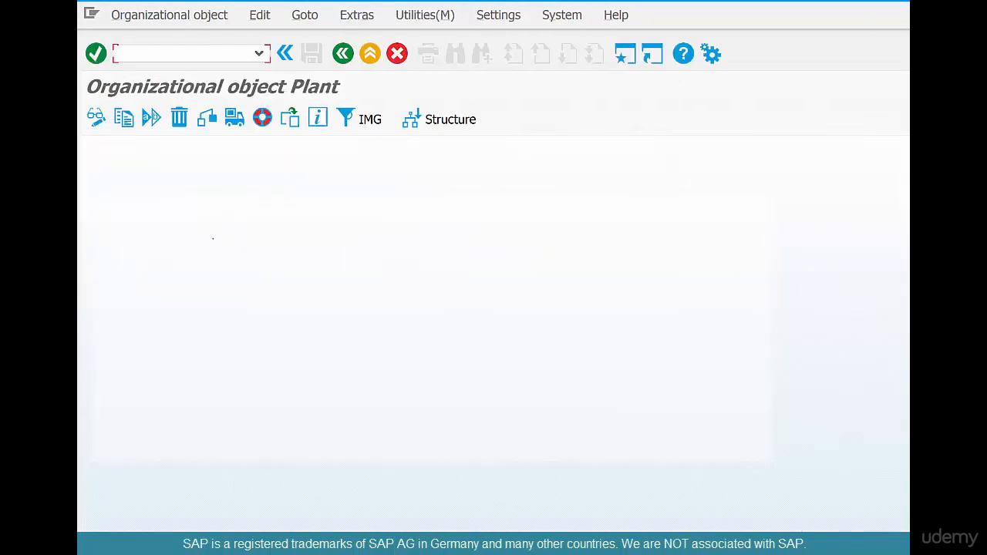
{"action": "mouse_move", "coordinate": [124, 117]}
{"action": "type", "text": "3100"}
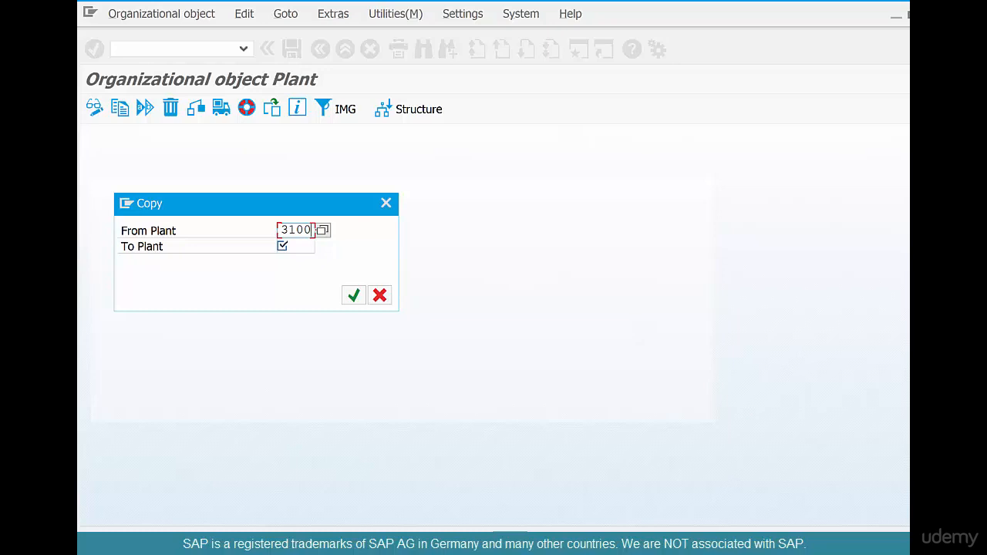
Set target plant CHI1 via autocomplete, then dismiss the plant search help without a selection
{"action": "left_click", "coordinate": [296, 247]}
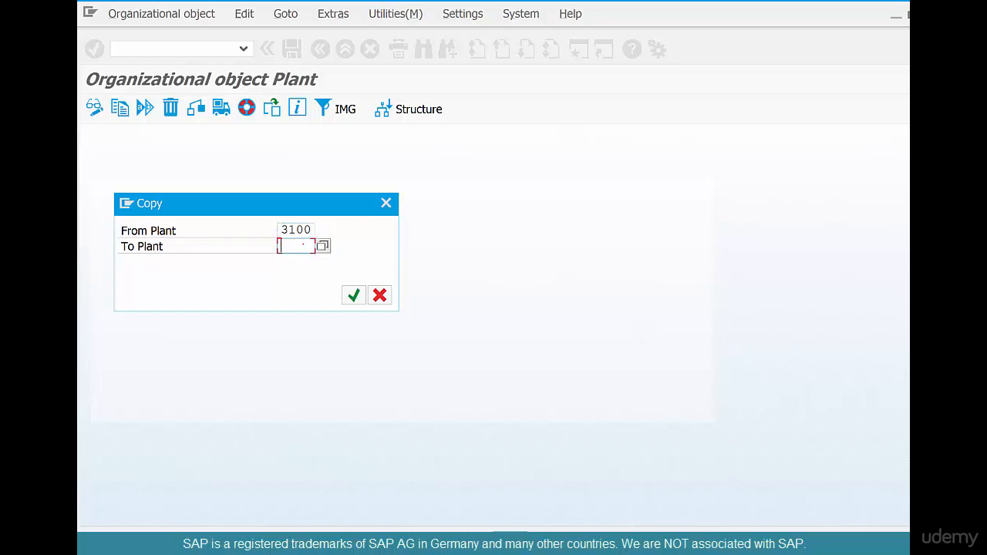
{"action": "type", "text": "C"}
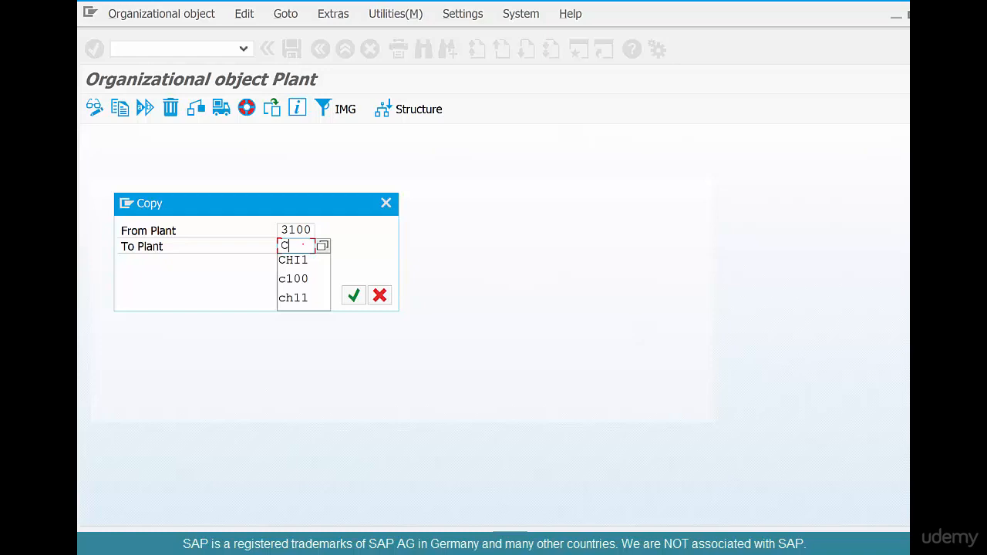
{"action": "left_click", "coordinate": [293, 259]}
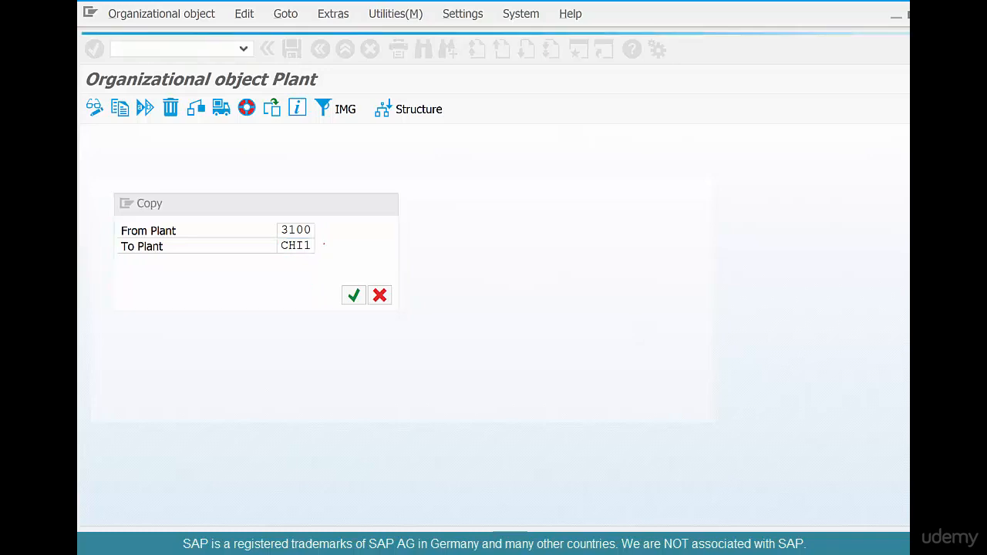
{"action": "left_click", "coordinate": [323, 245]}
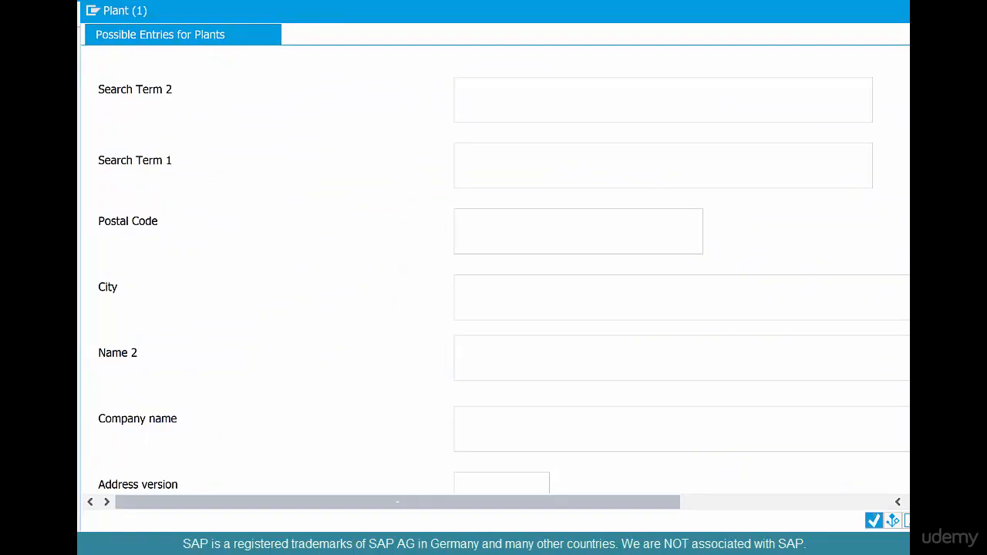
{"action": "left_click", "coordinate": [873, 518]}
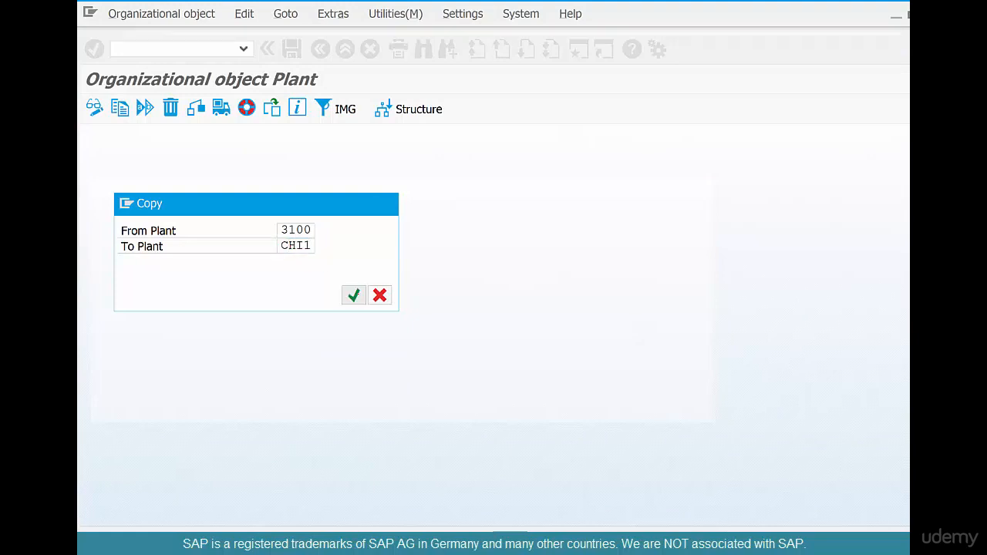
Confirm the 3100-to-CHI1 copy and acknowledge the number range transport notice
{"action": "left_click", "coordinate": [354, 296]}
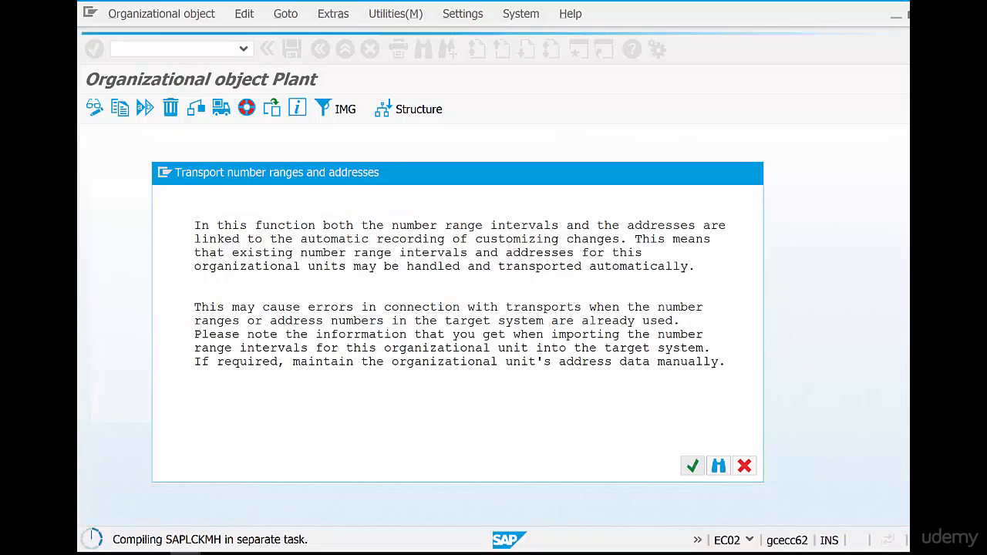
{"action": "left_click", "coordinate": [691, 465]}
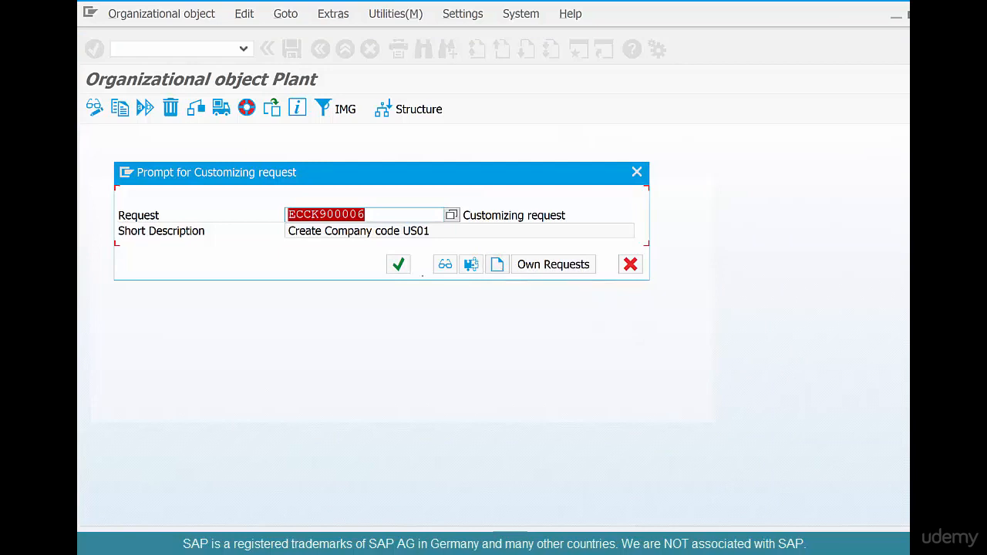
{"action": "mouse_move", "coordinate": [398, 263]}
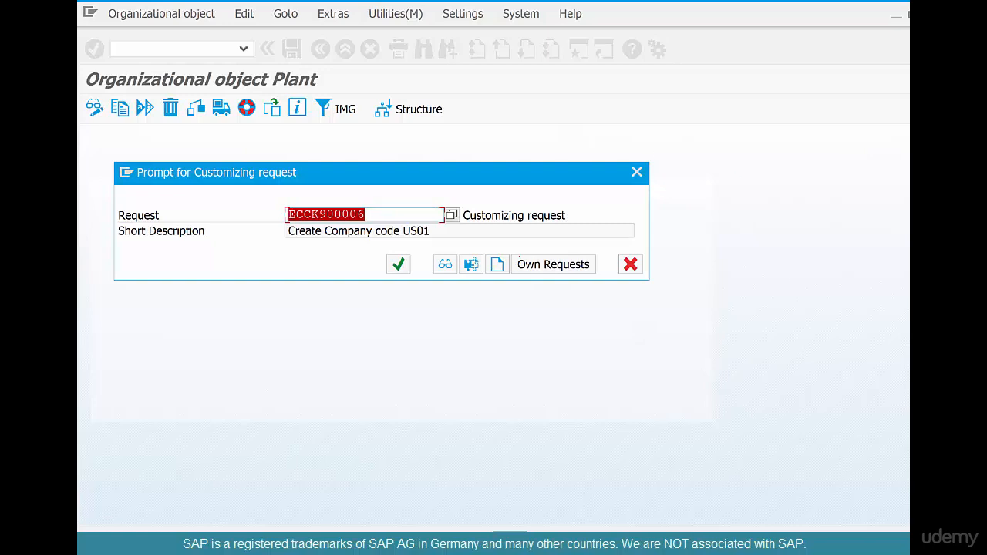
Create and save a new customizing request described 'Create new Plant CHI1'
{"action": "left_click", "coordinate": [497, 264]}
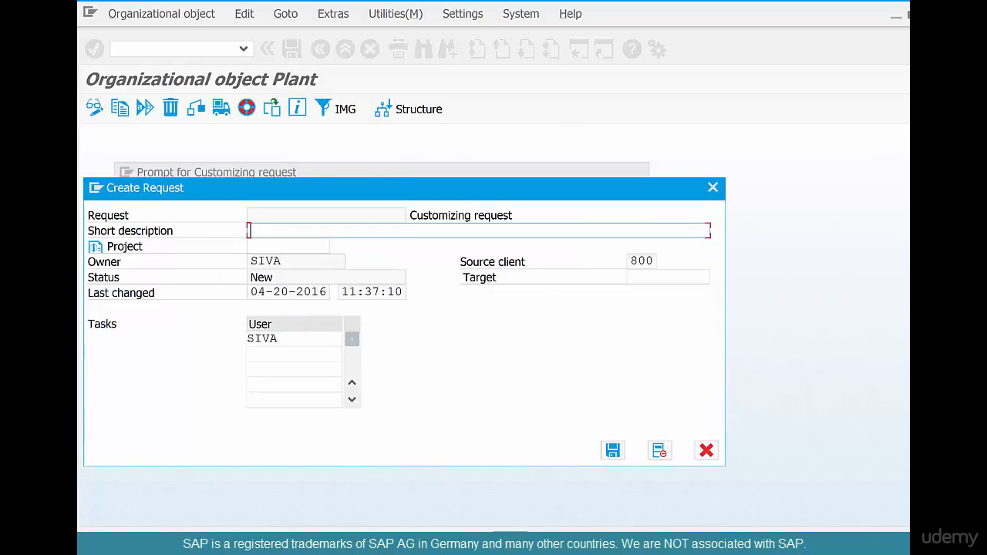
{"action": "type", "text": "Create new Plant CHI1"}
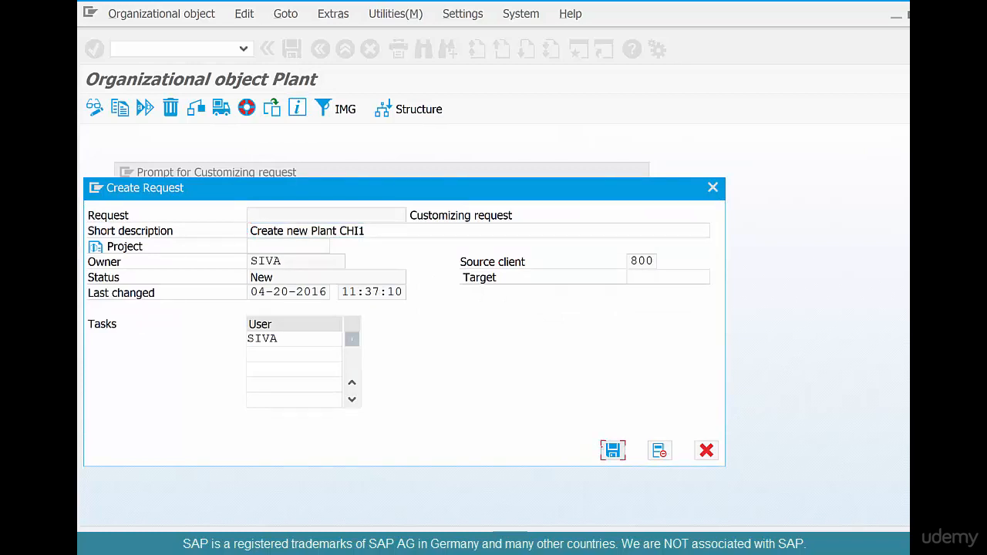
{"action": "left_click", "coordinate": [613, 450]}
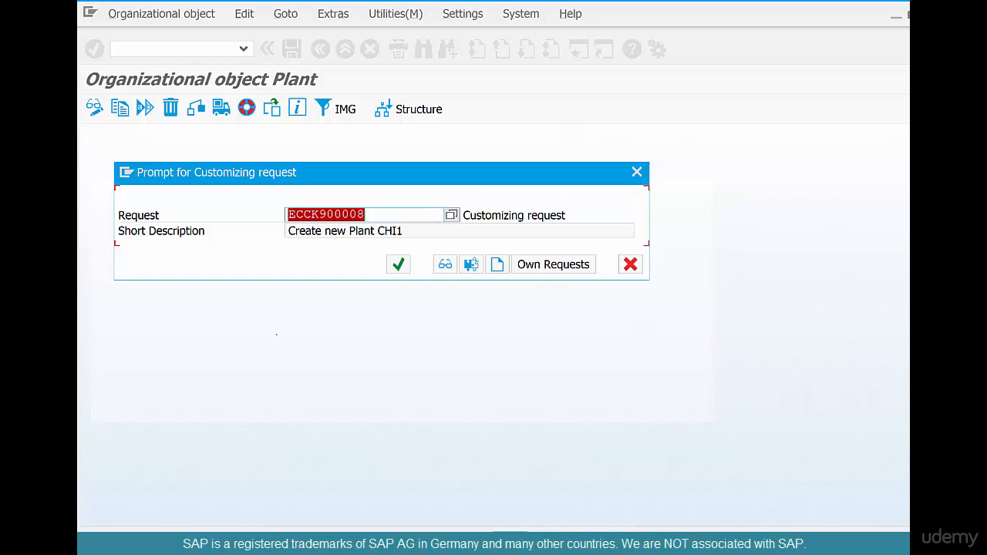
Record the copy under request ECCK900008 and dismiss the completion message about 6 number range objects
{"action": "left_click", "coordinate": [398, 264]}
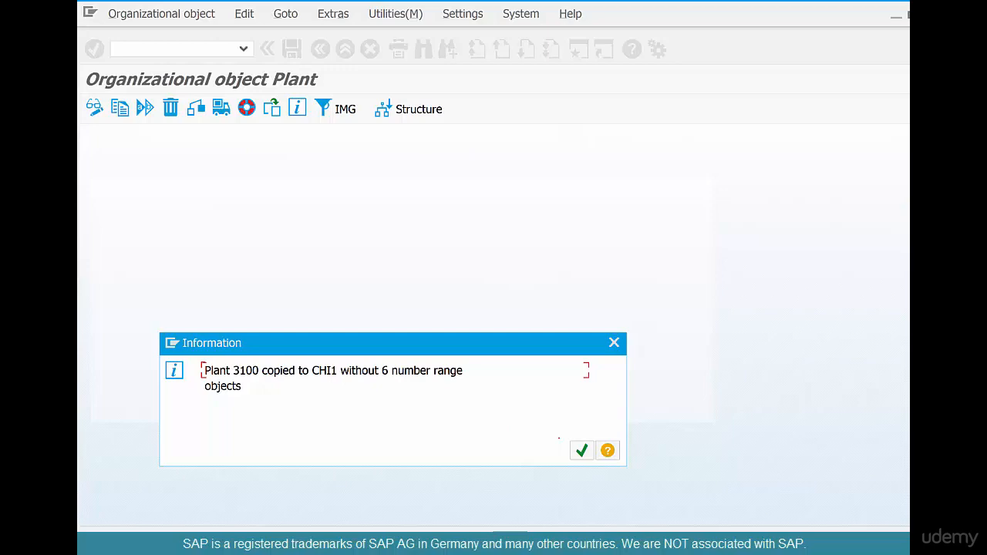
{"action": "left_click", "coordinate": [581, 450]}
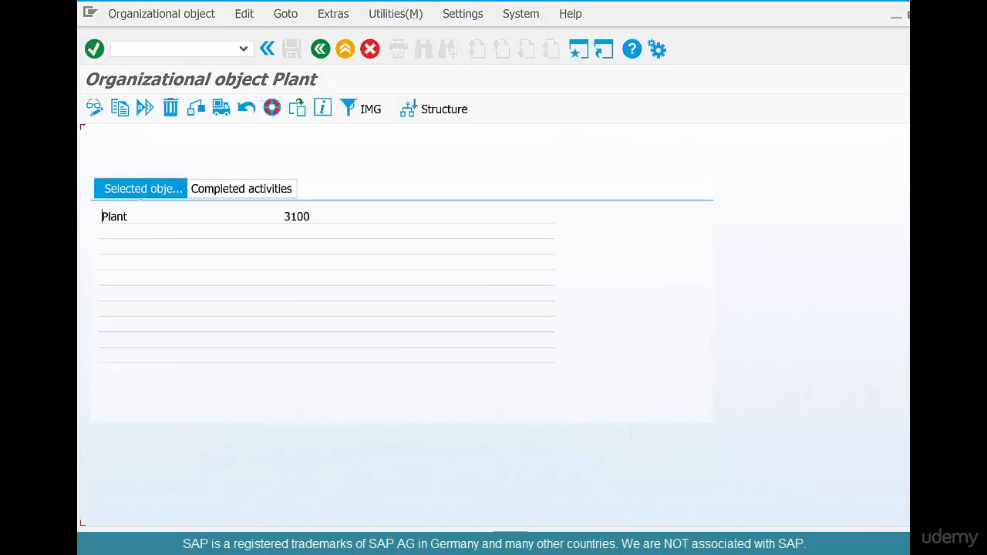